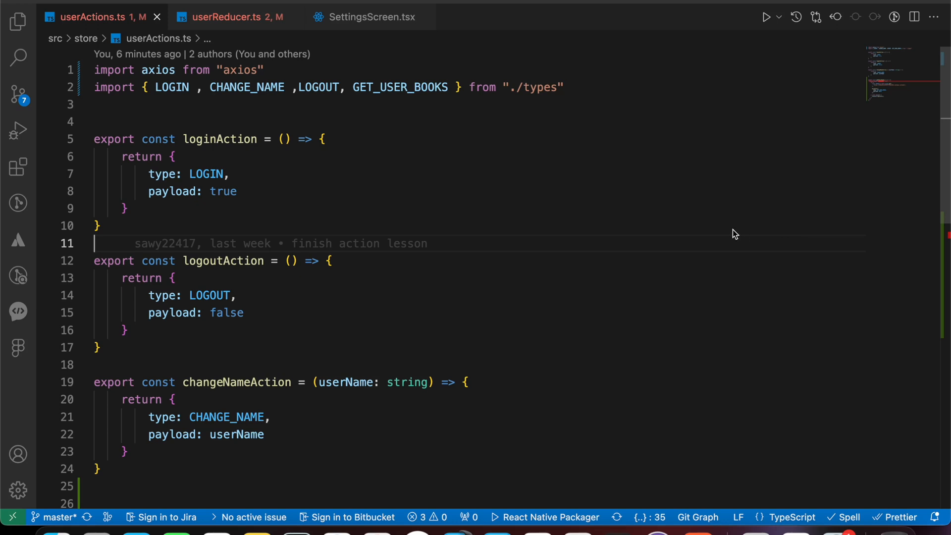
mouse_move(730, 232)
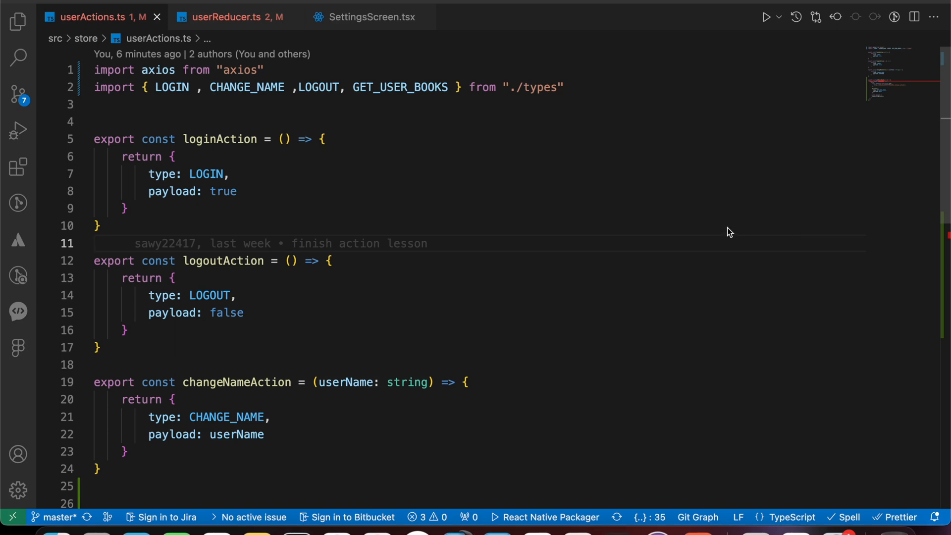
Highlight loginAction's true payload, then view userReducer.ts with its LOGIN, LOGOUT, CHANGE_NAME, GET_USER_BOOKS cases.
click(97, 243)
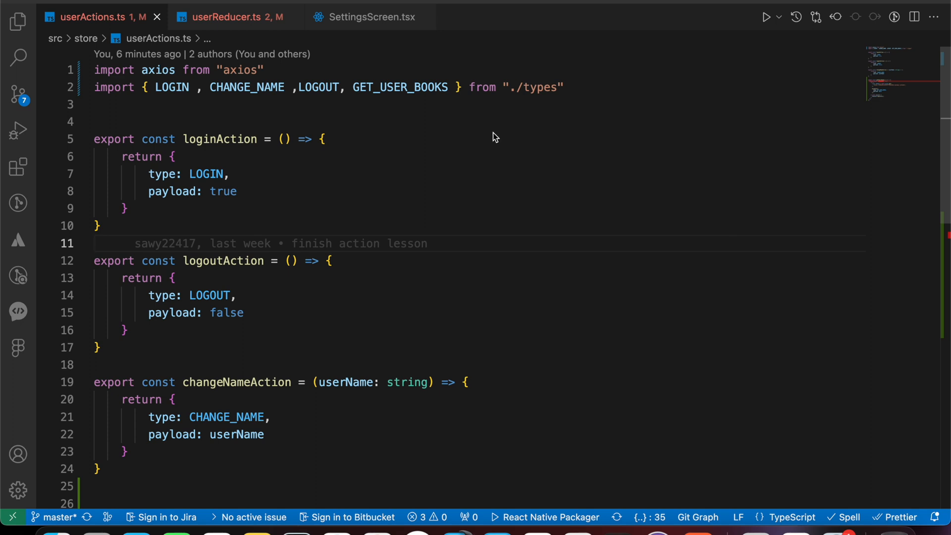
mouse_move(232, 219)
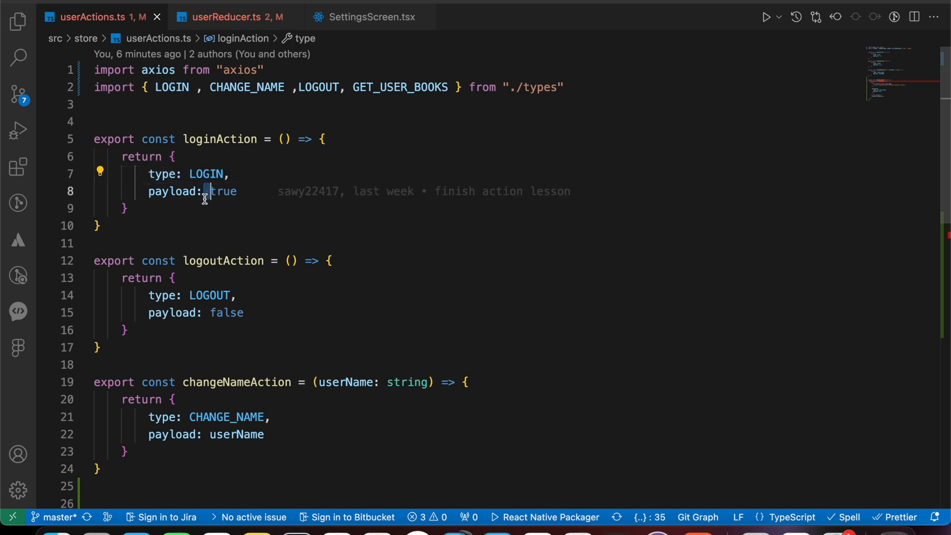
double_click(224, 191)
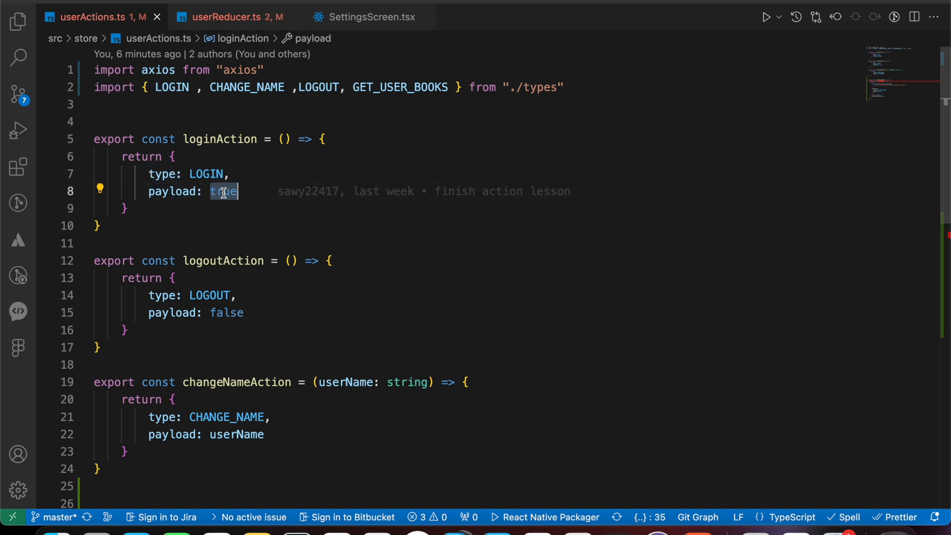
click(249, 173)
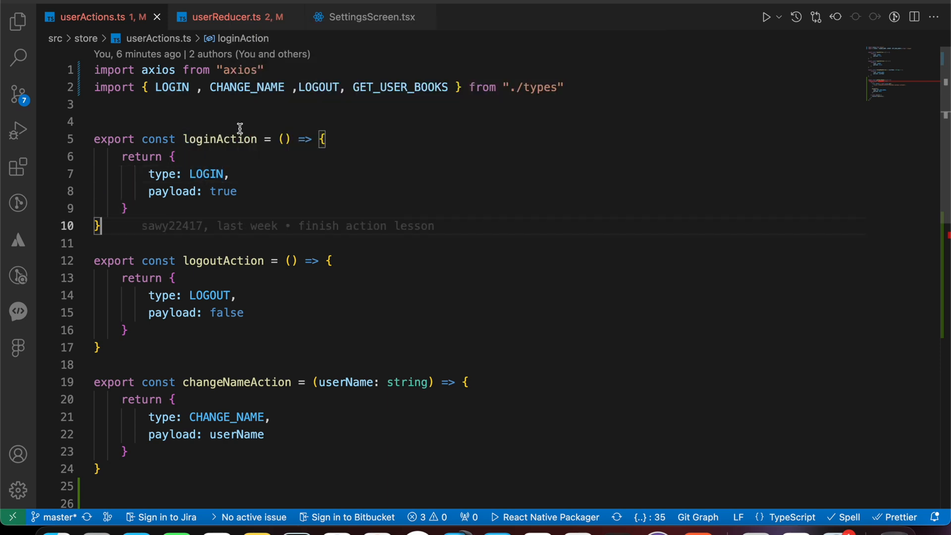
mouse_move(205, 174)
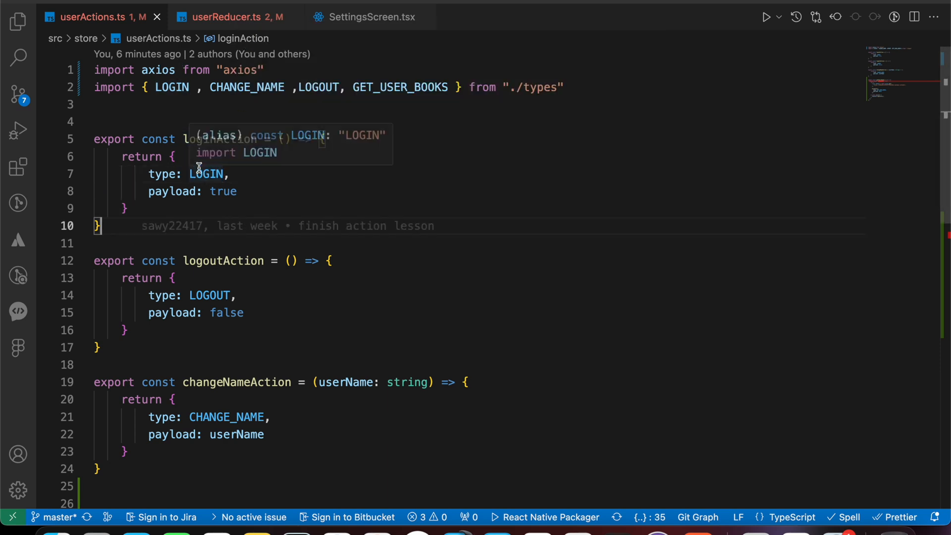
click(227, 16)
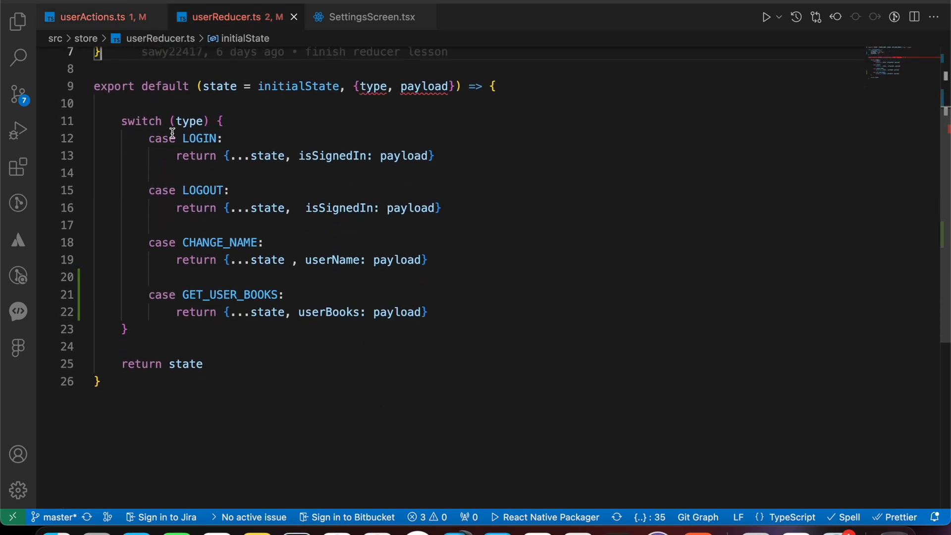
drag(173, 138, 222, 294)
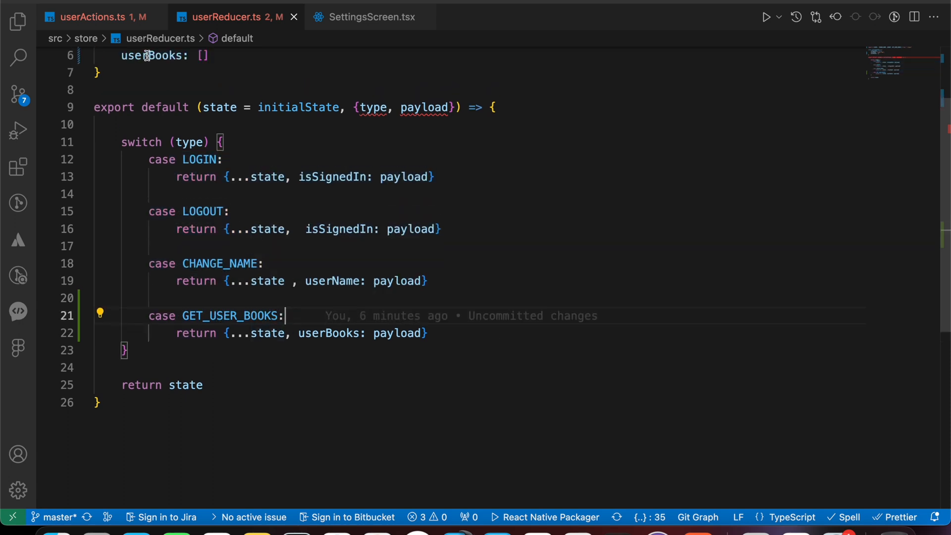
click(95, 16)
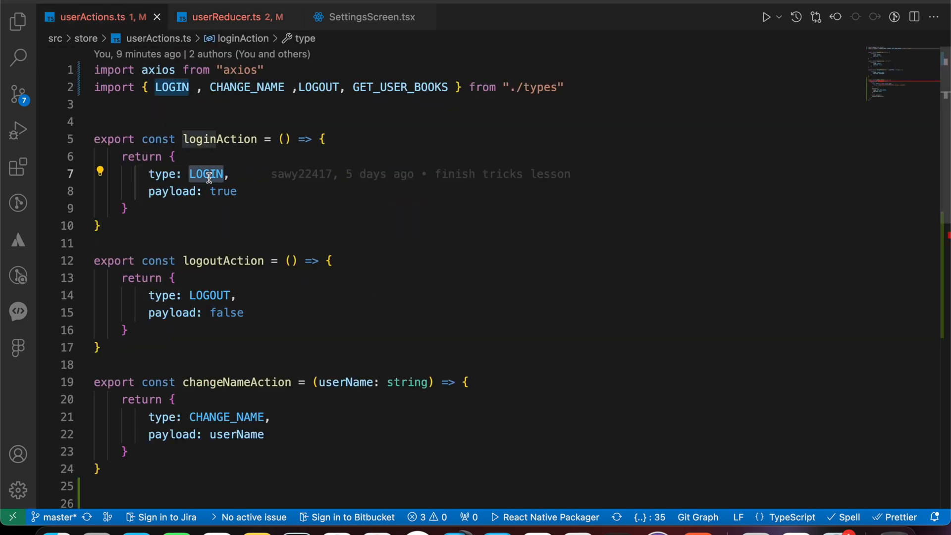
click(227, 17)
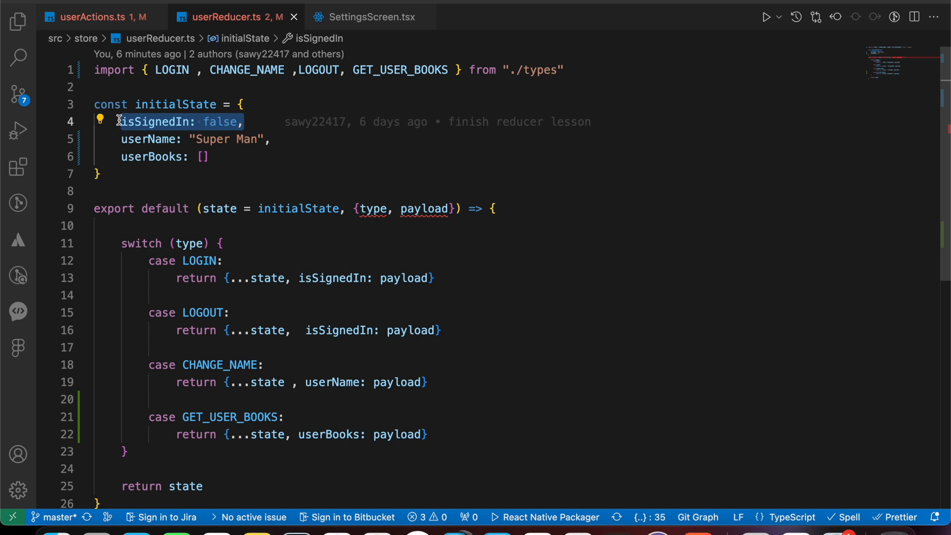
text(tr)
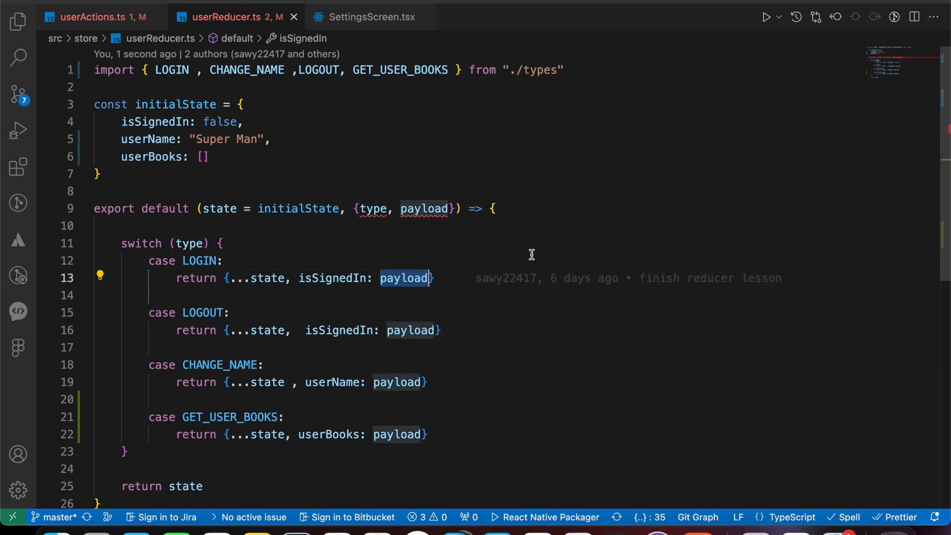
mouse_move(403, 278)
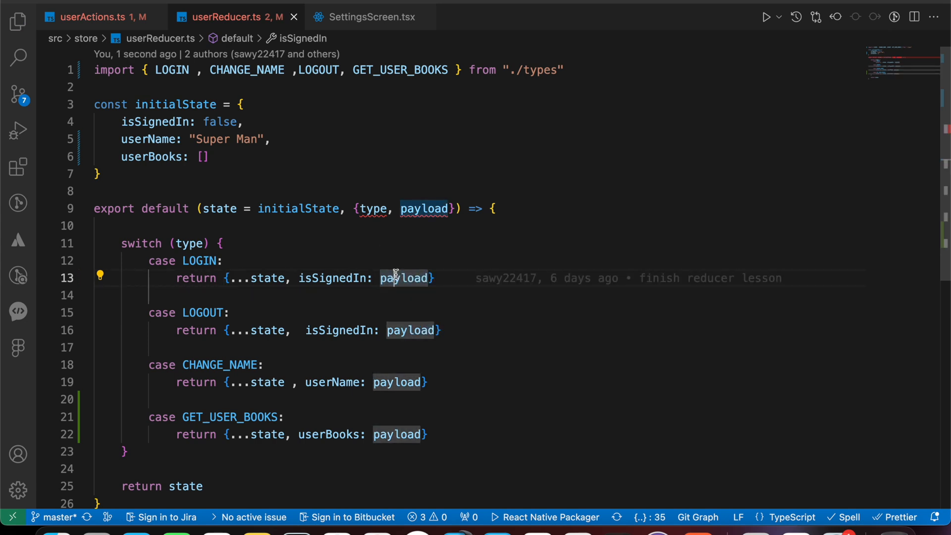
mouse_move(403, 278)
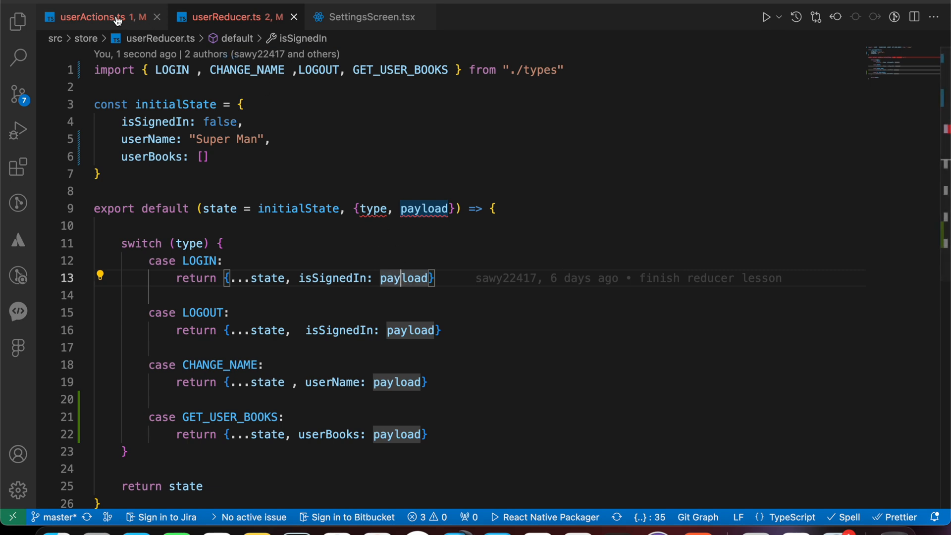
click(91, 16)
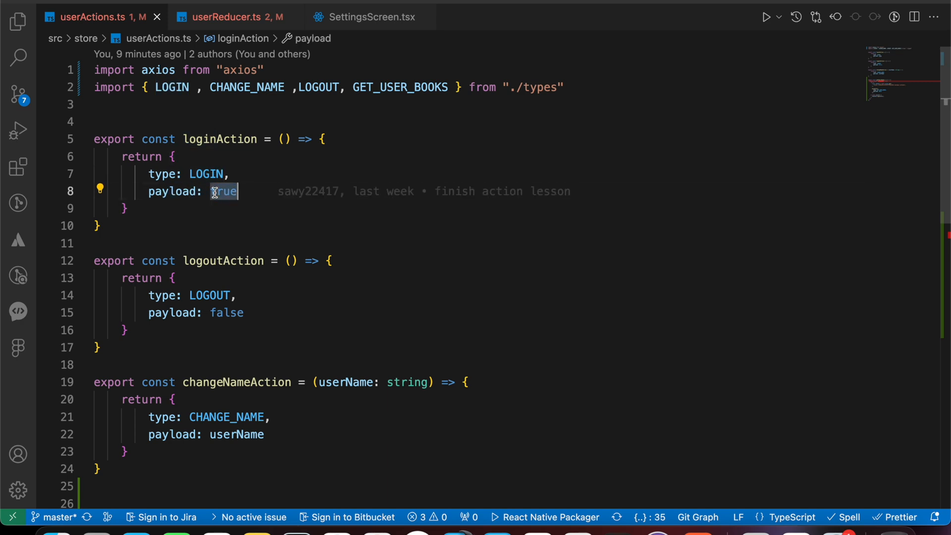
click(230, 17)
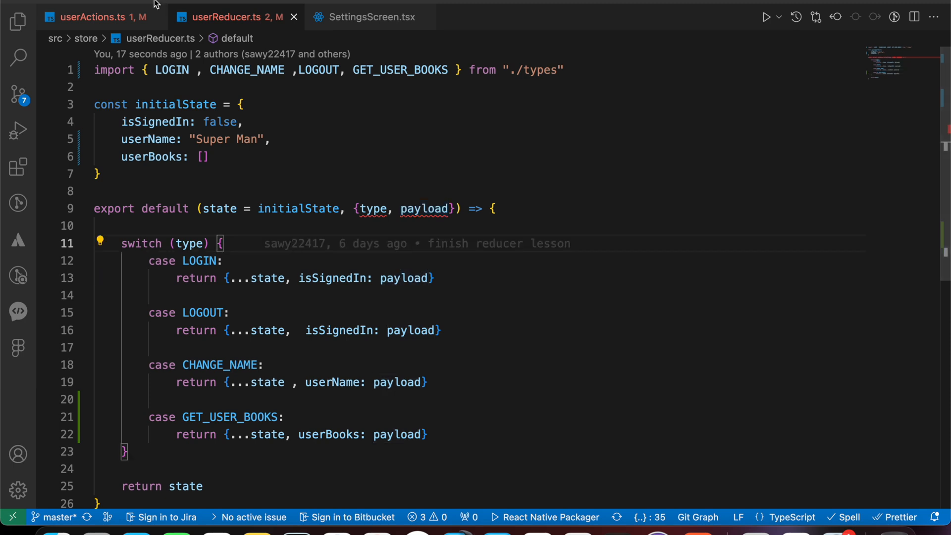
Compare userActions.ts with userReducer.ts, highlighting the payload in the LOGOUT case.
click(94, 16)
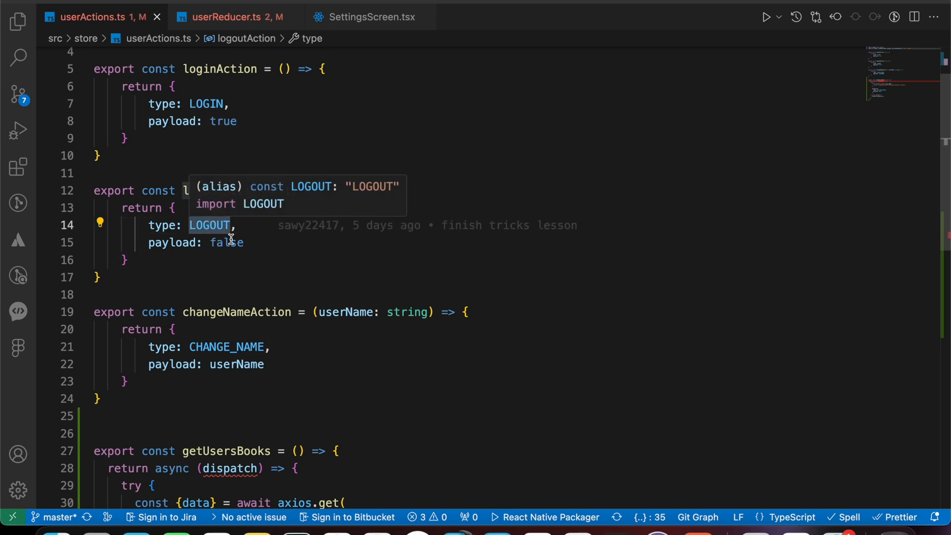
mouse_move(258, 206)
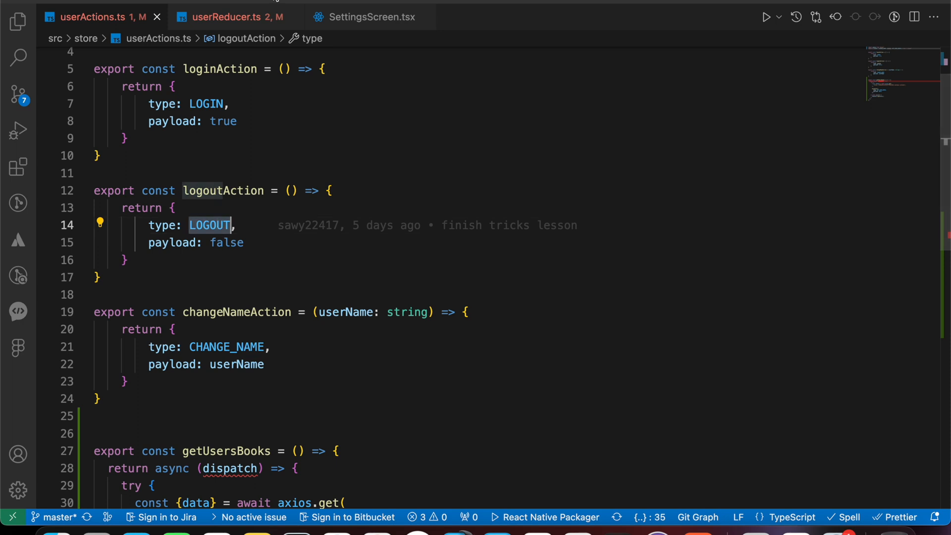
click(233, 16)
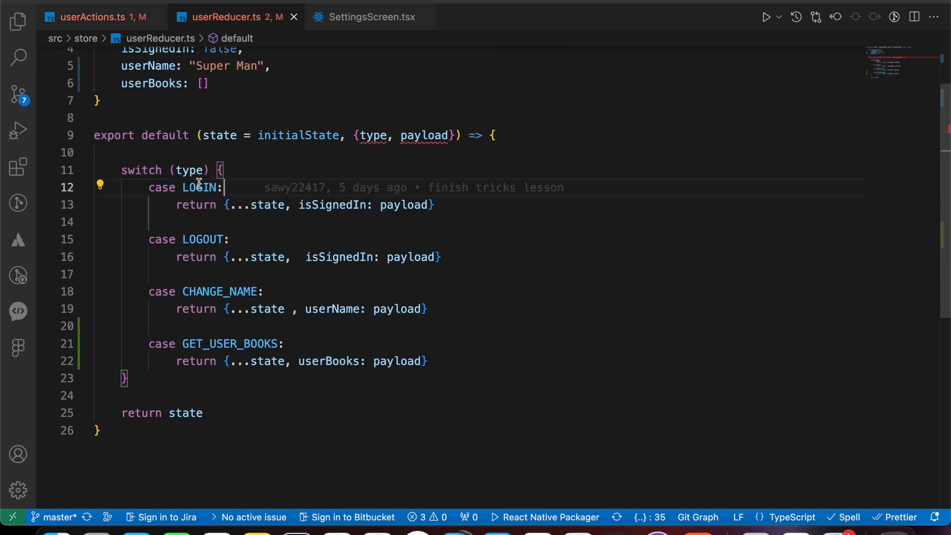
mouse_move(200, 187)
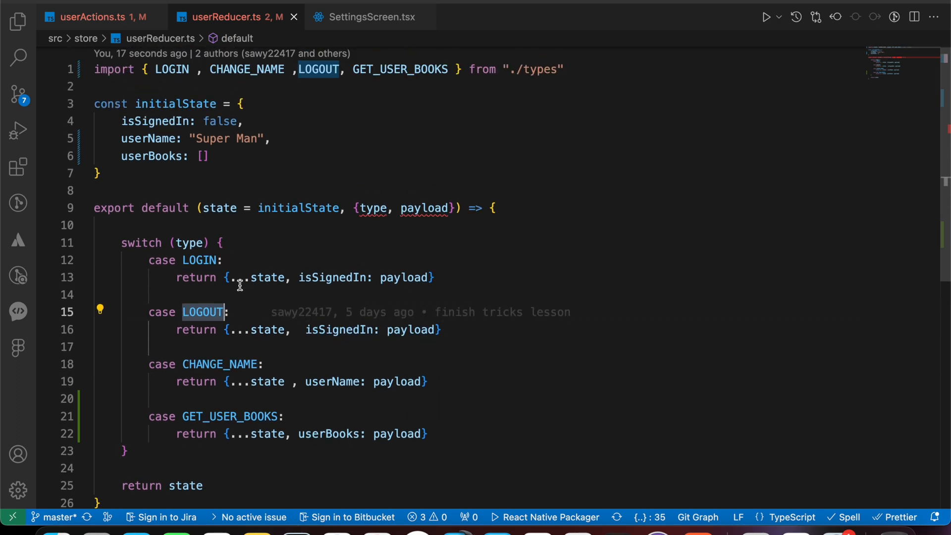
scroll(down, 3)
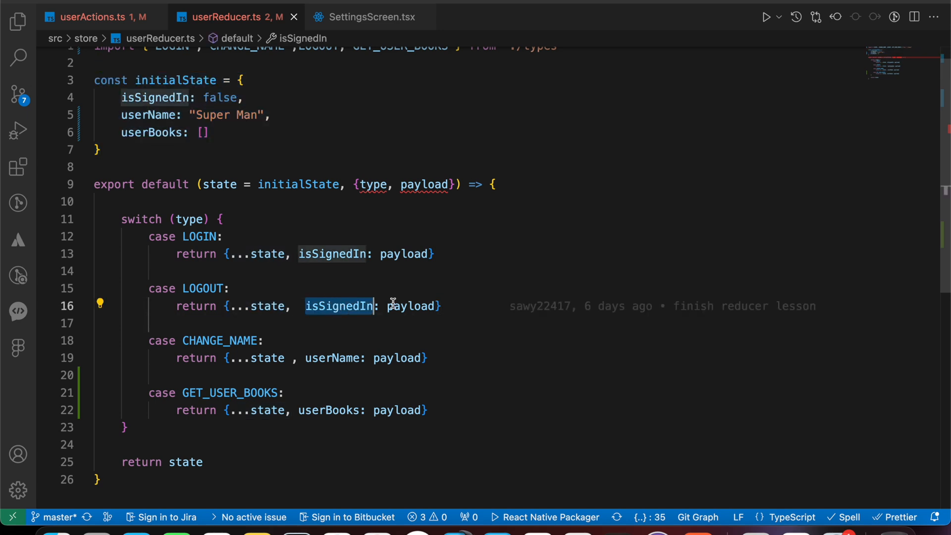
double_click(410, 305)
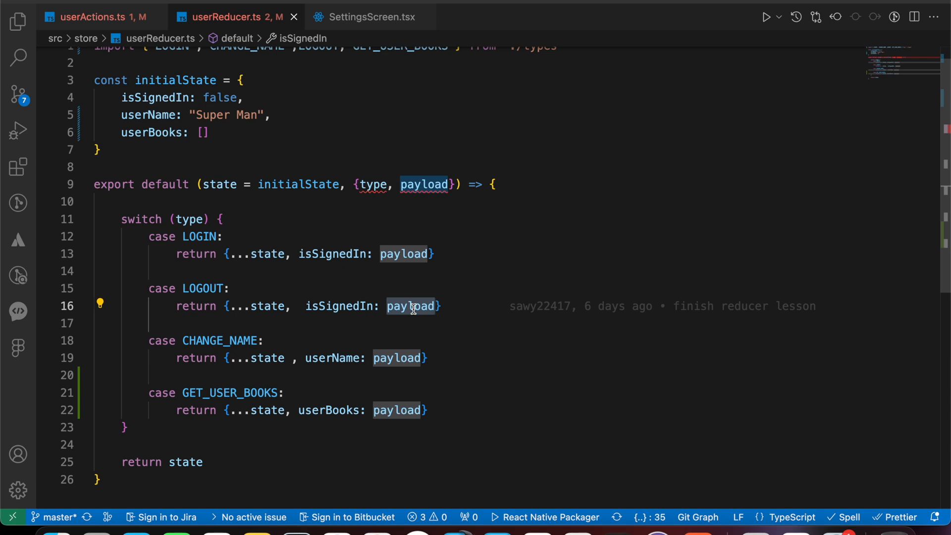
mouse_move(197, 289)
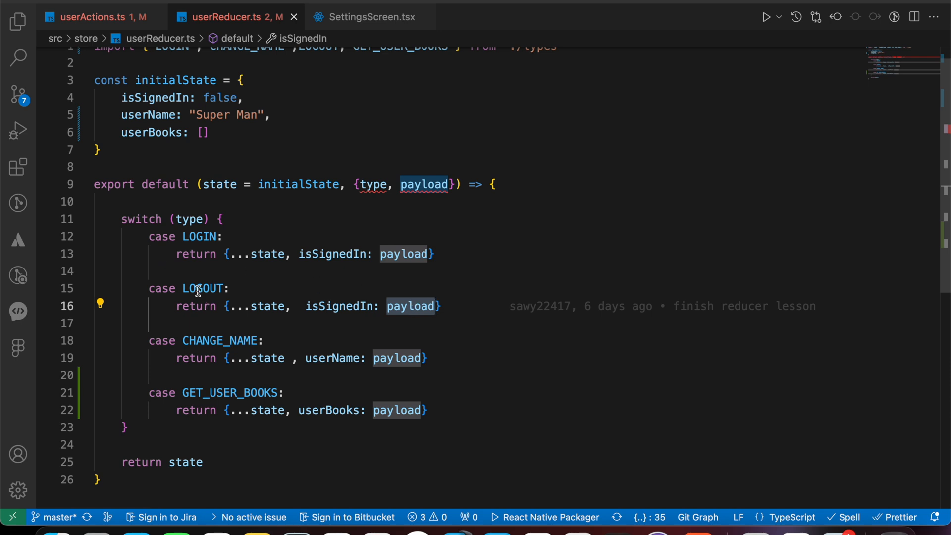
click(97, 16)
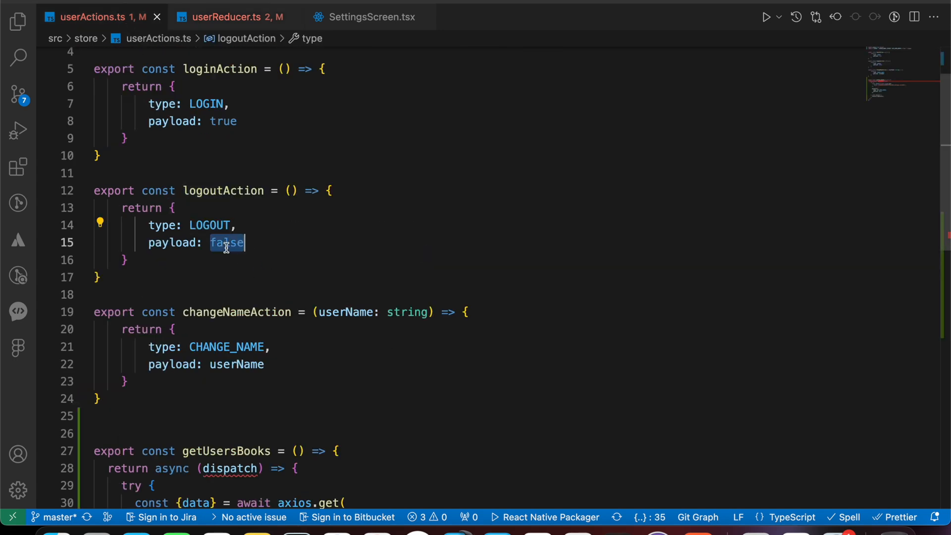
click(226, 17)
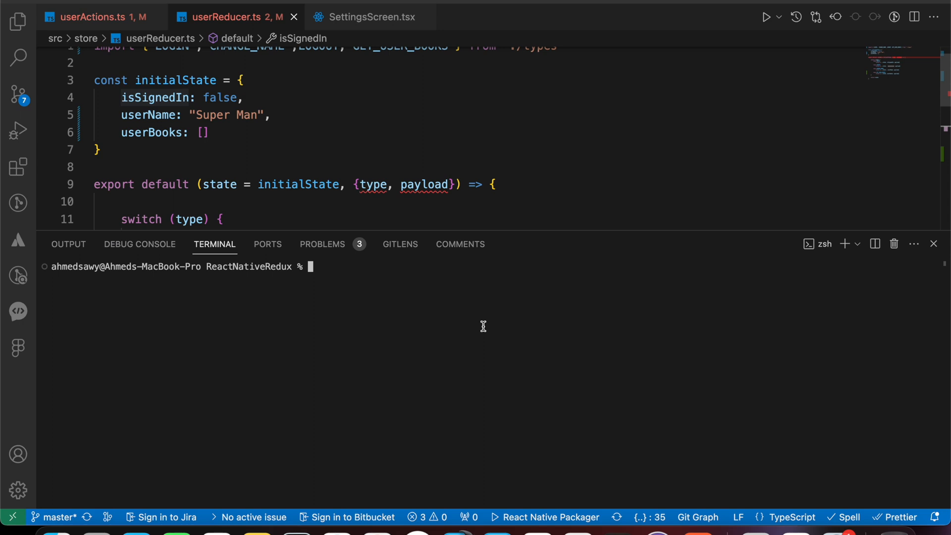
click(97, 17)
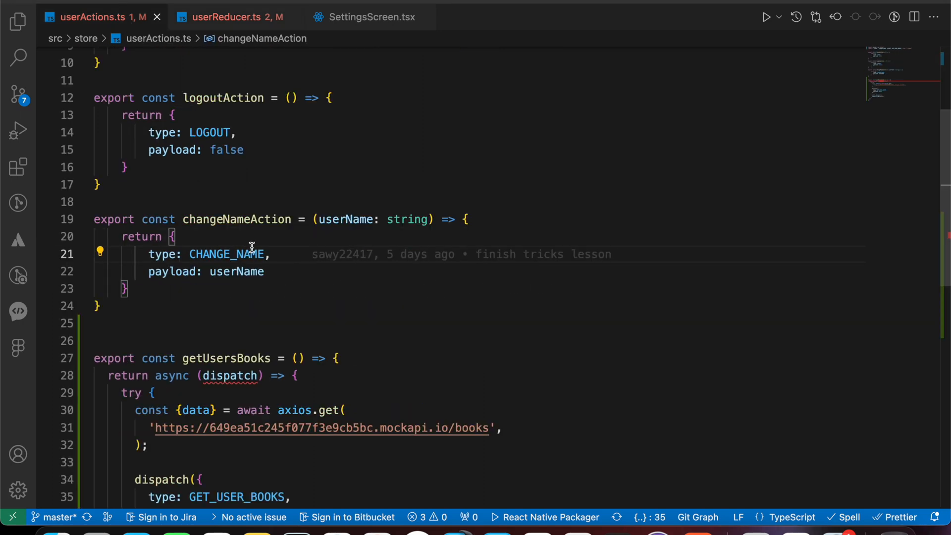
double_click(226, 254)
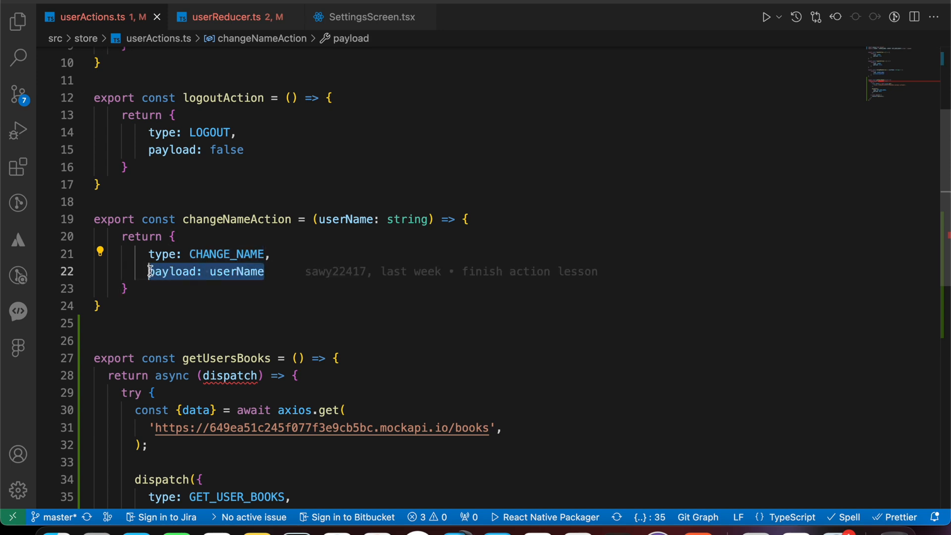
mouse_move(254, 218)
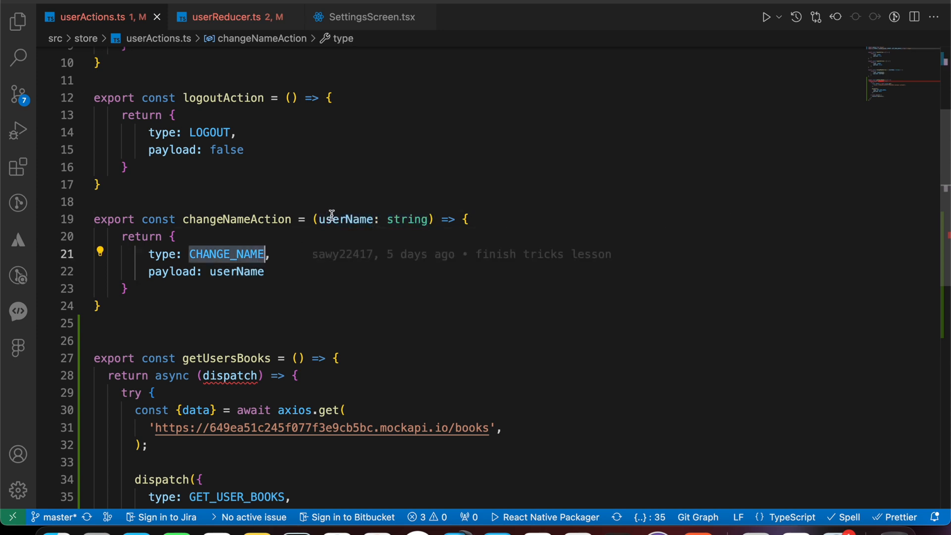
click(236, 271)
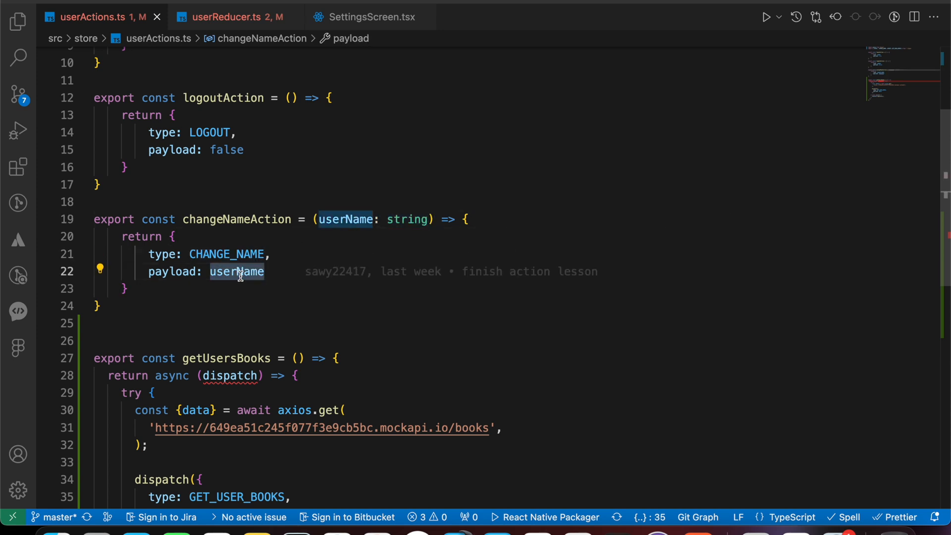
mouse_move(226, 254)
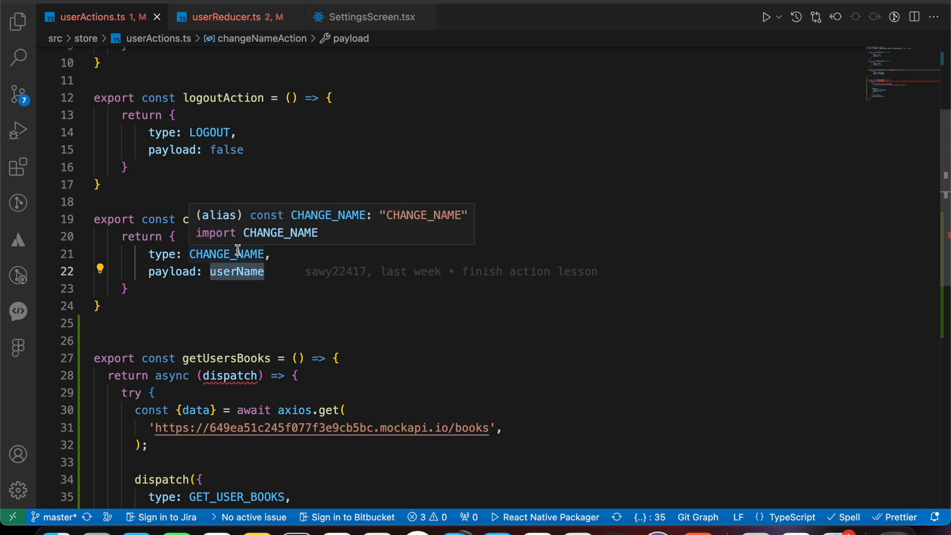
click(229, 17)
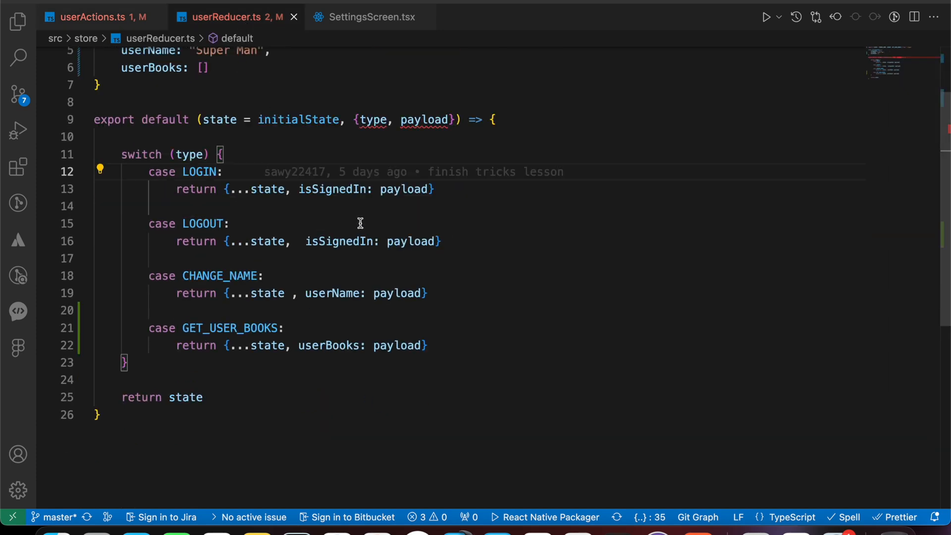
scroll(up, 3)
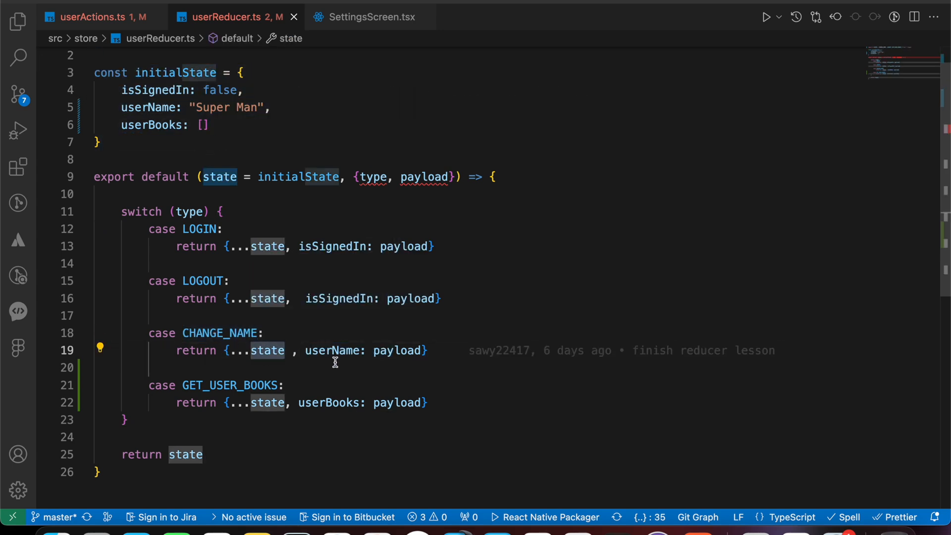
click(159, 107)
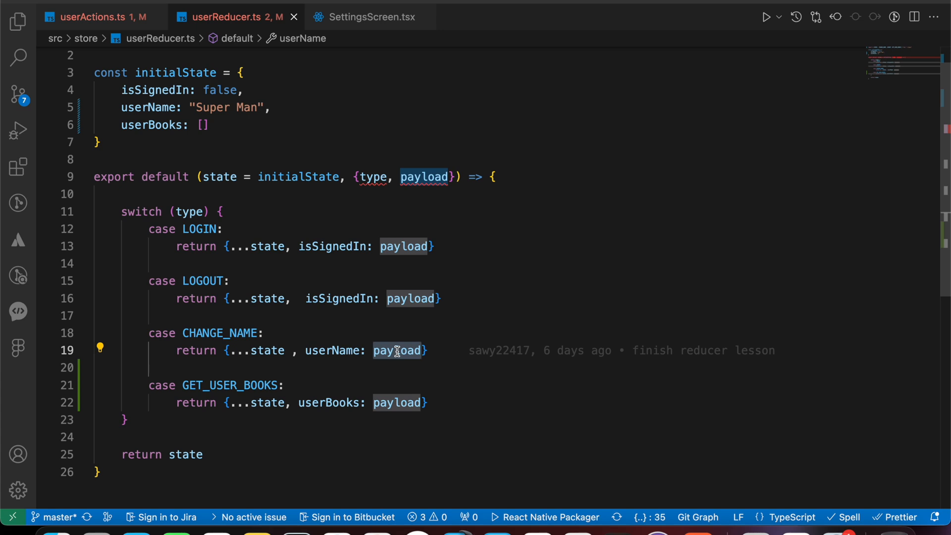
Show changeNameAction in userActions.ts returning CHANGE_NAME with the userName payload.
click(94, 16)
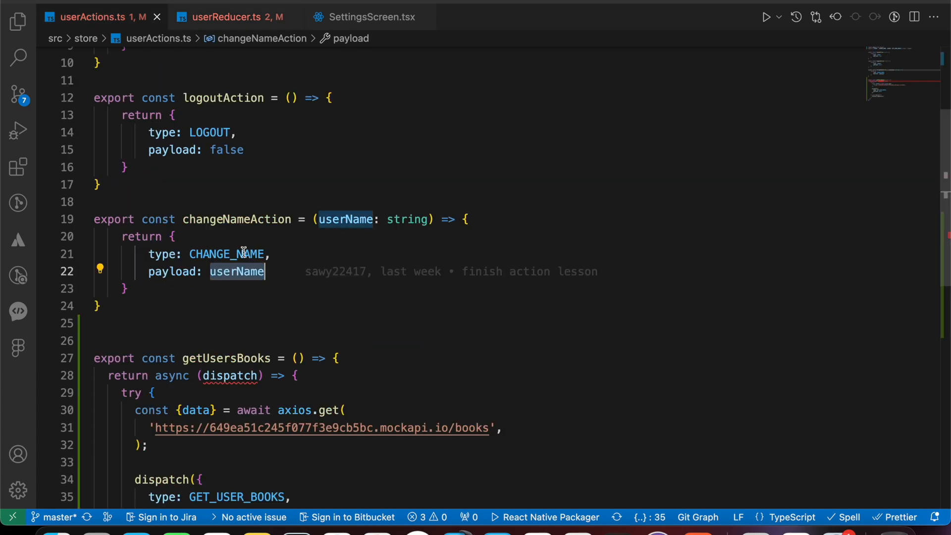
mouse_move(235, 270)
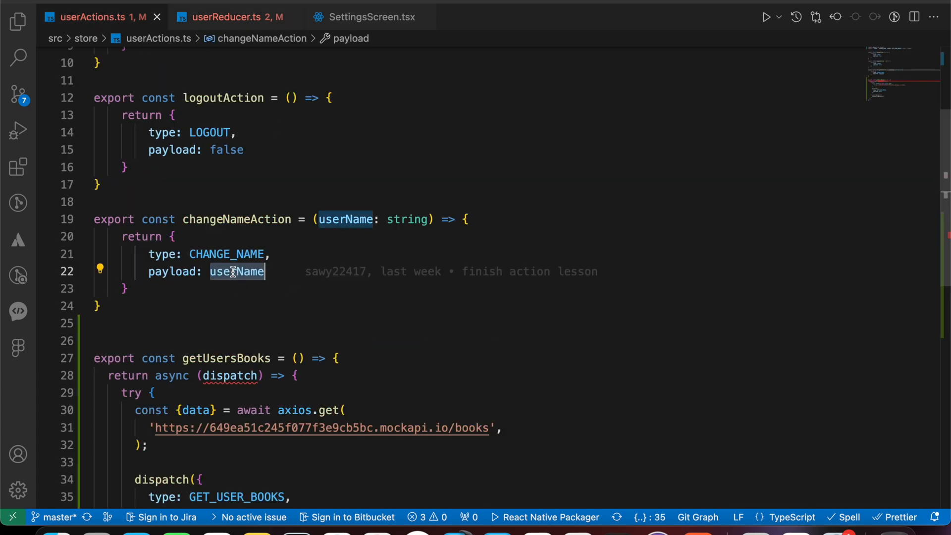
mouse_move(237, 270)
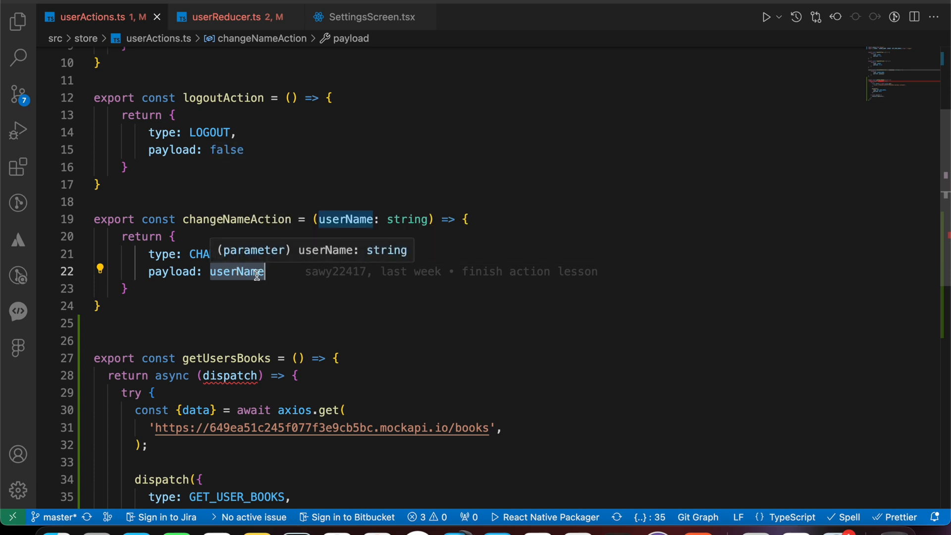
mouse_move(262, 282)
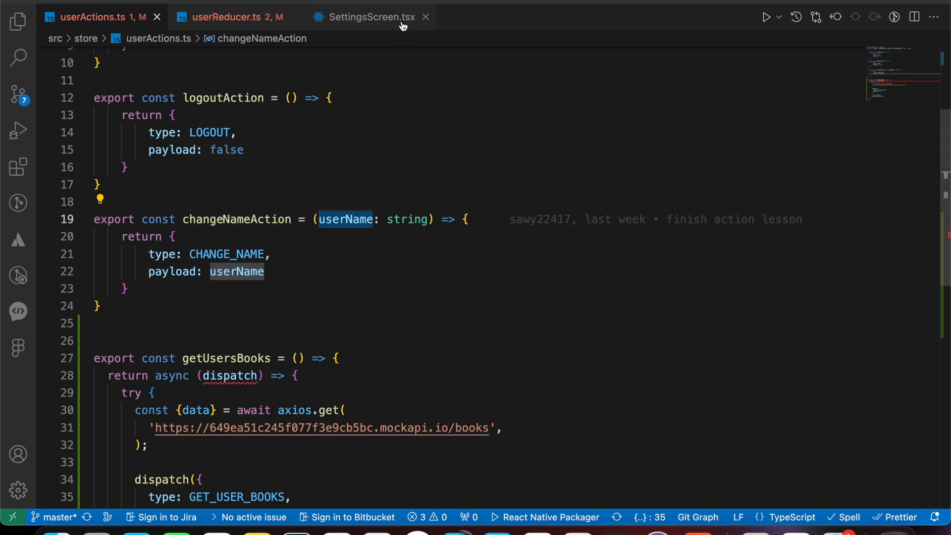
In SettingsScreen.tsx, pass 'bbbb', then 'test', to changeNameAction and try it in the app.
click(370, 16)
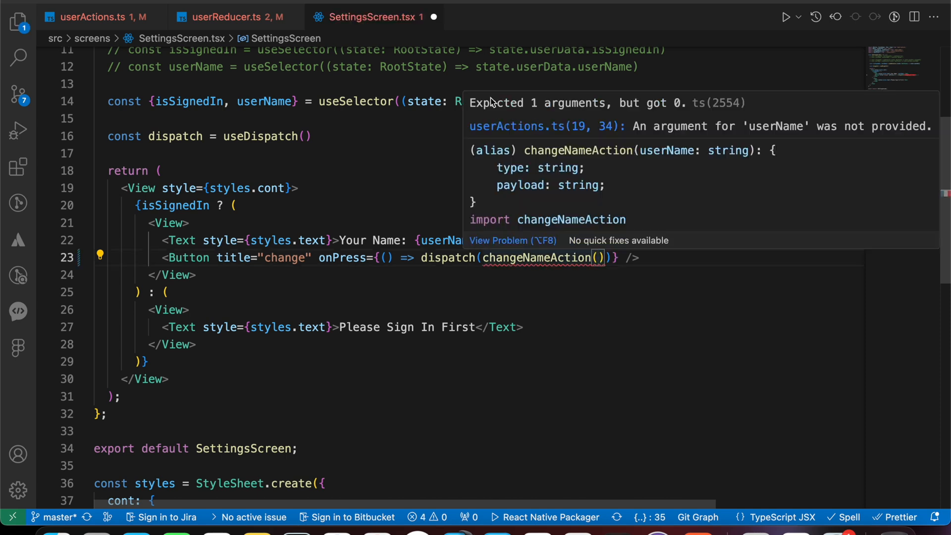
mouse_move(586, 117)
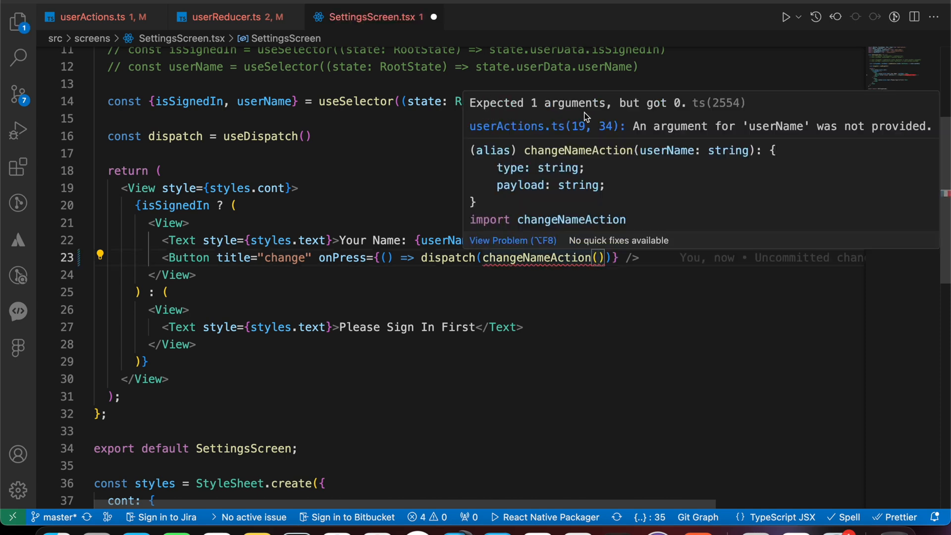
text("bbbb")
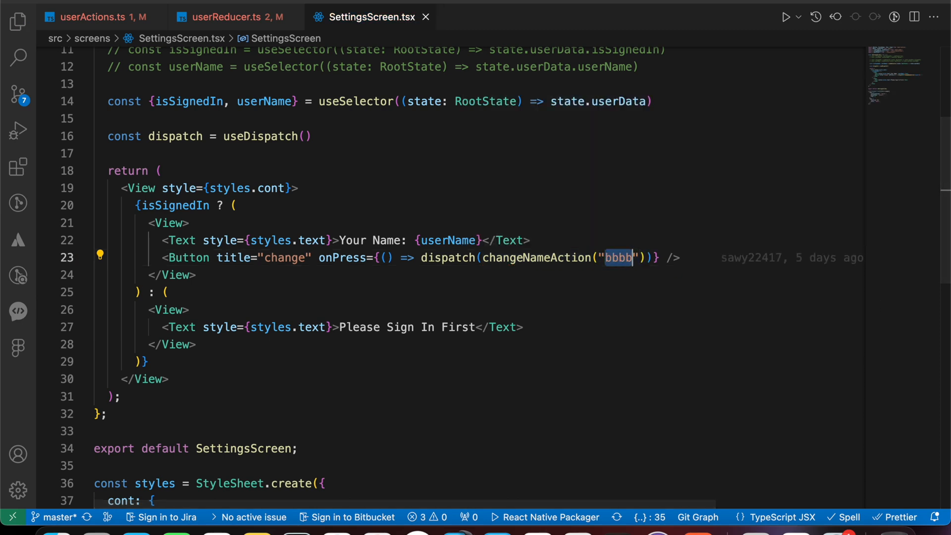
click(629, 257)
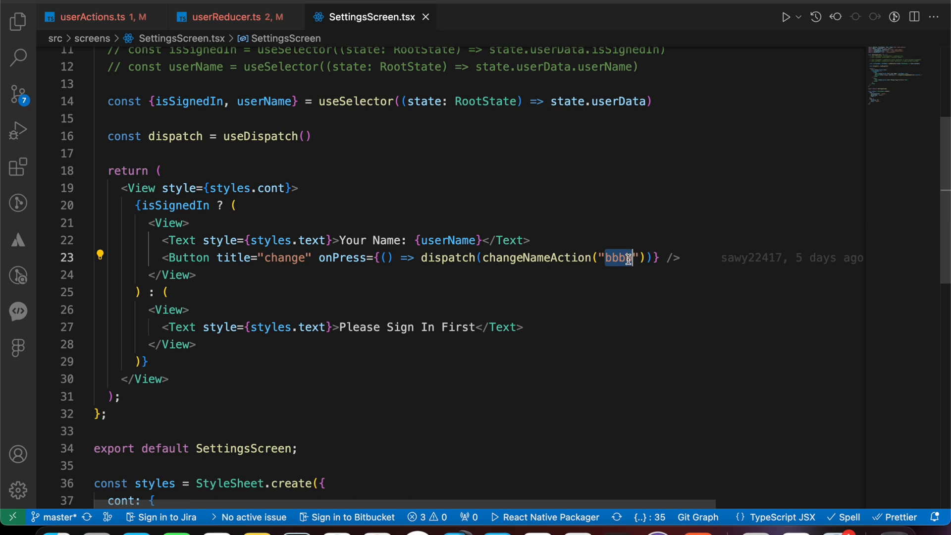
text(test)
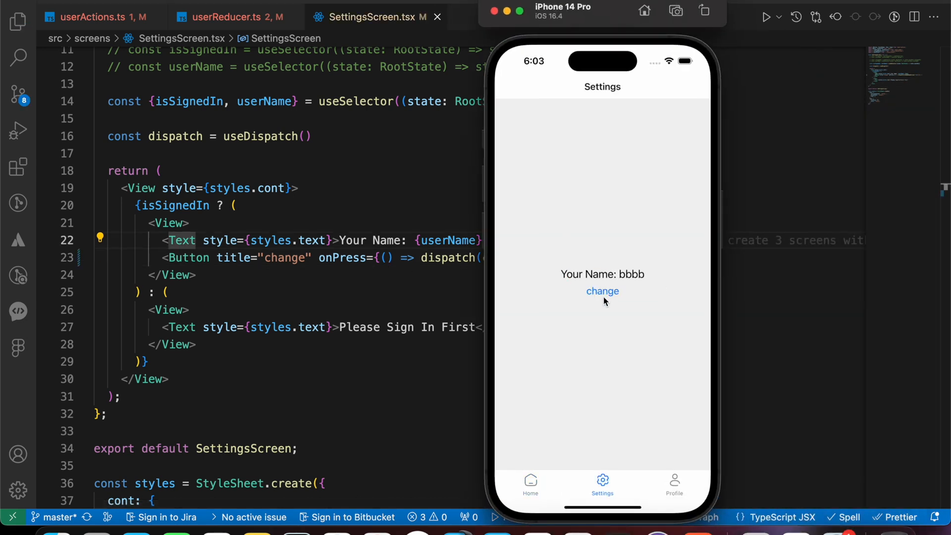
click(603, 292)
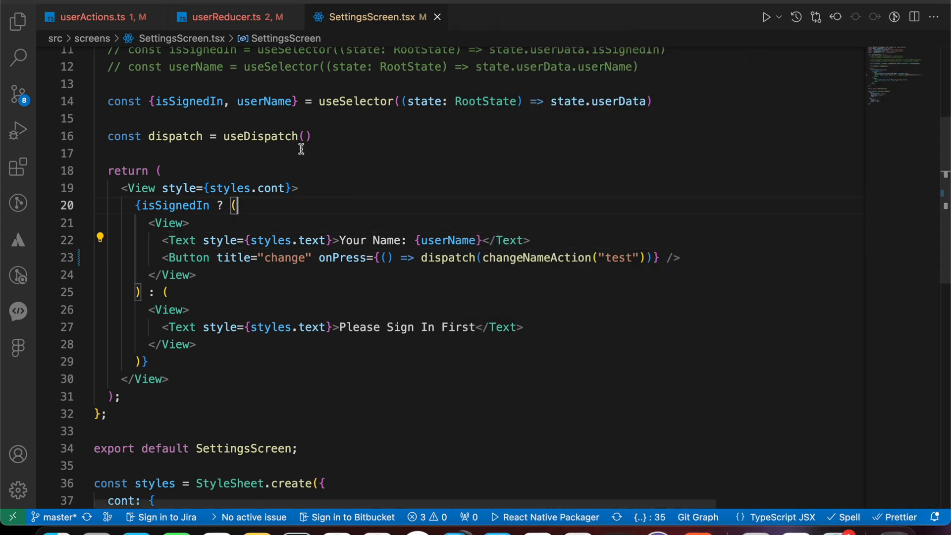
click(97, 17)
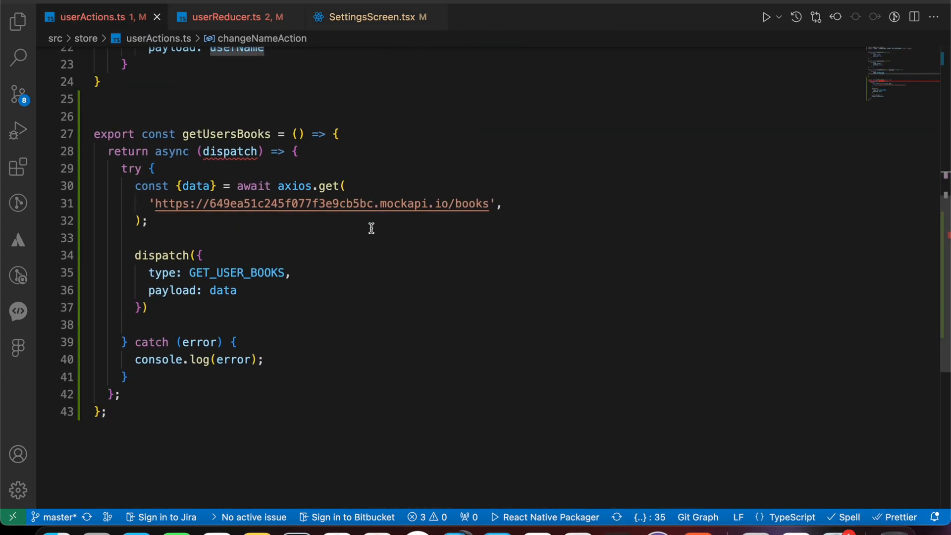
double_click(227, 134)
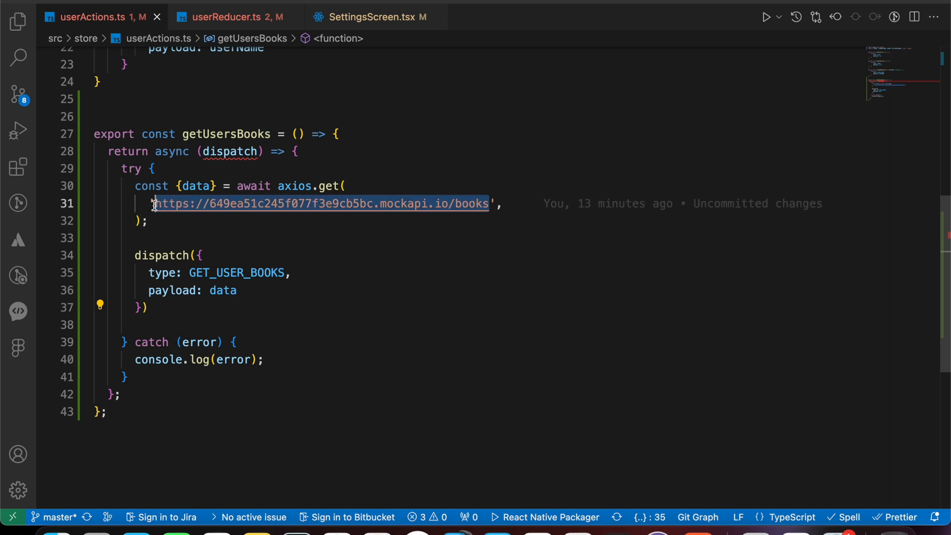
right_click(321, 203)
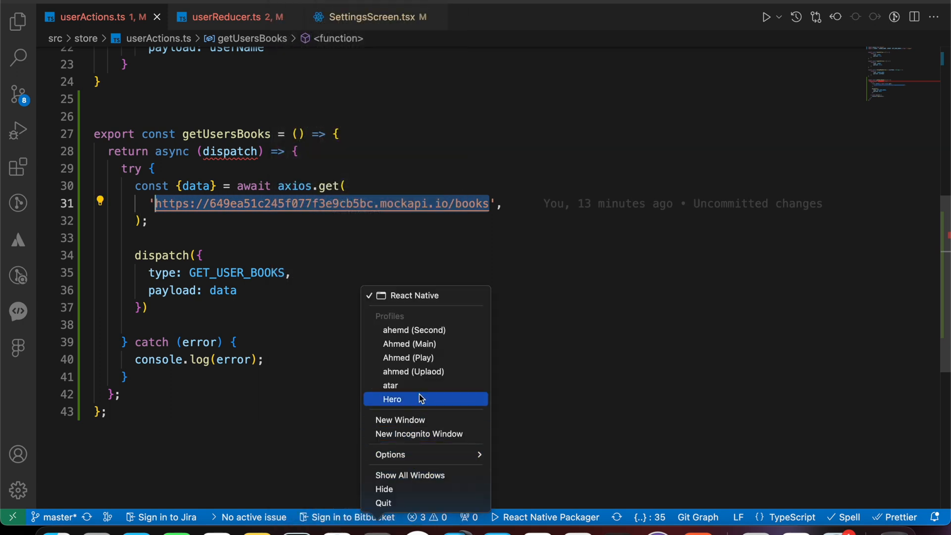
Load 649ea51c245f077f3e9cb5bc.mockapi.io/books in a new Chrome window to view the JSON book records.
click(392, 398)
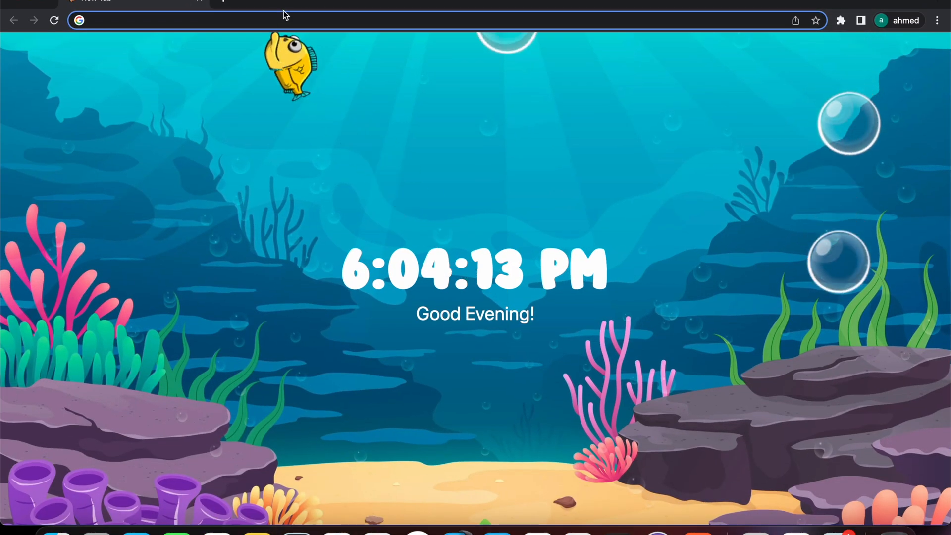
text(649ea51c245f077f3e9cb5bc.mockapi.io/books)
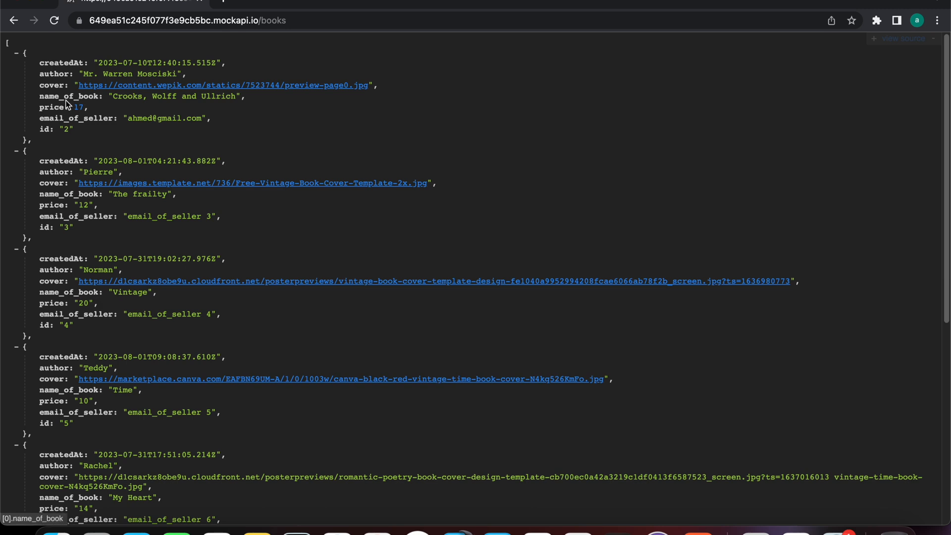
drag(79, 84, 146, 160)
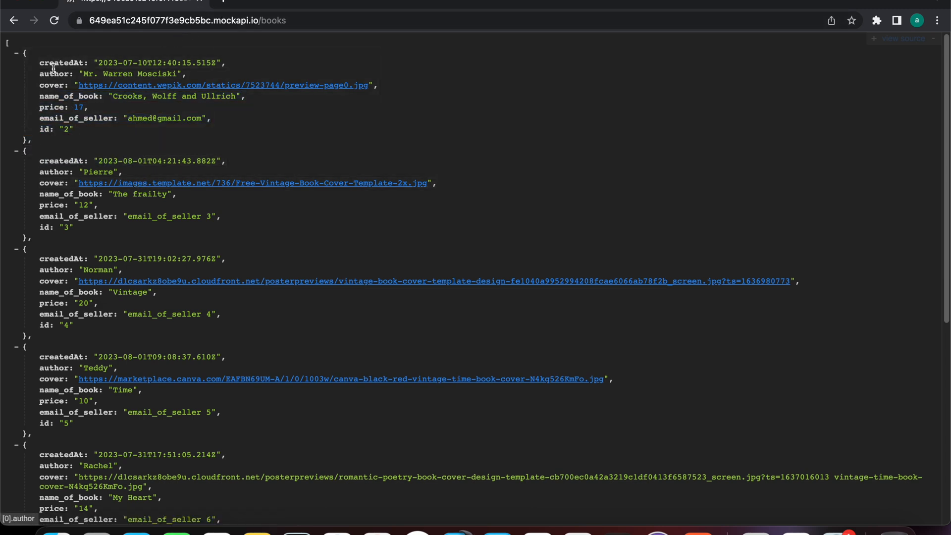
drag(52, 62, 379, 321)
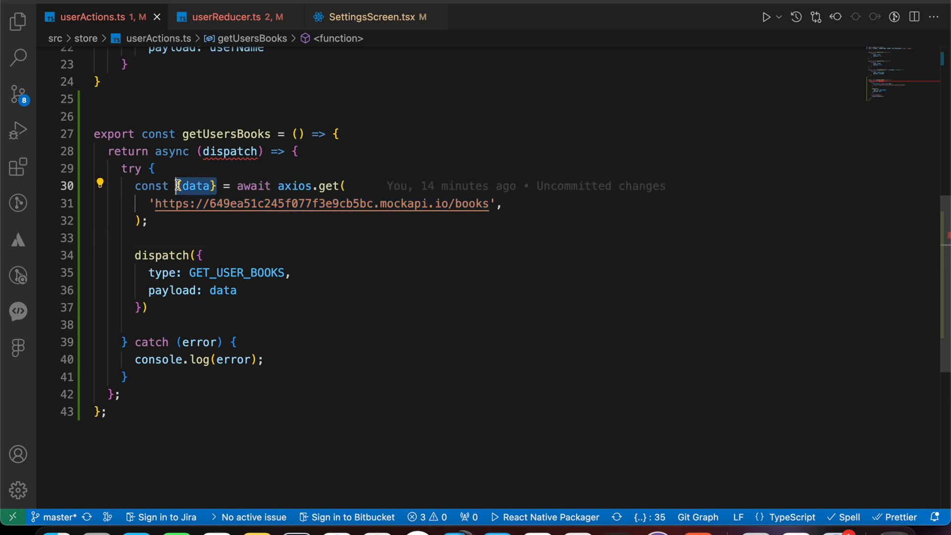
mouse_move(222, 290)
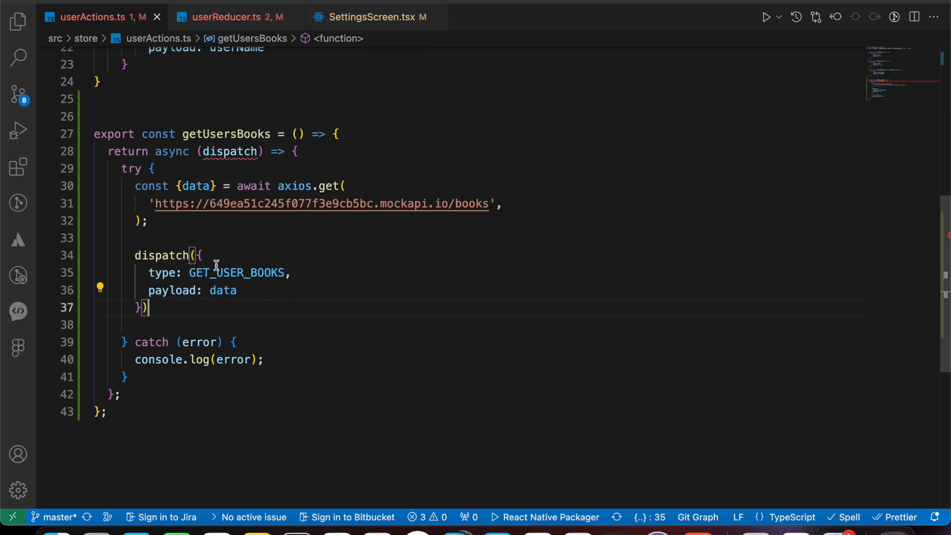
Highlight GET_USER_BOOKS in the dispatch, then view its userBooks case in userReducer.ts.
double_click(236, 273)
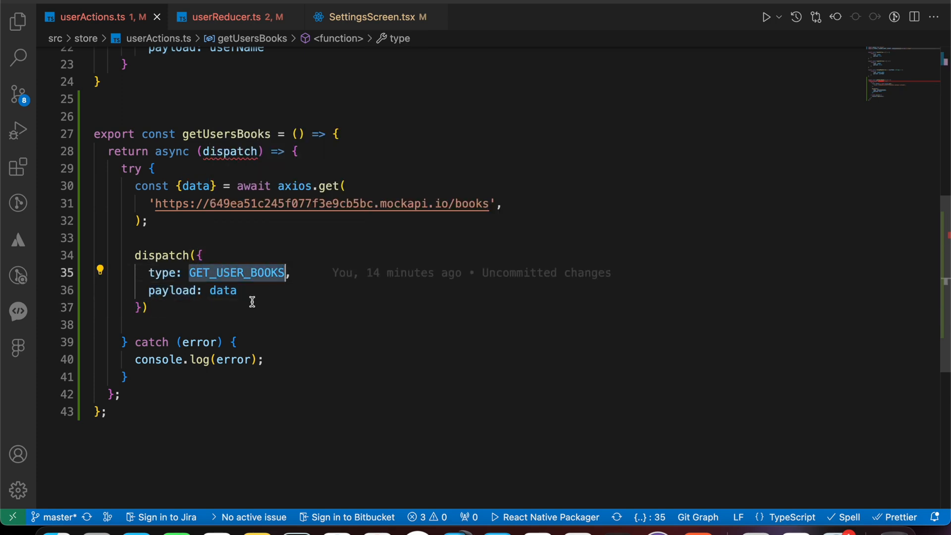
mouse_move(236, 272)
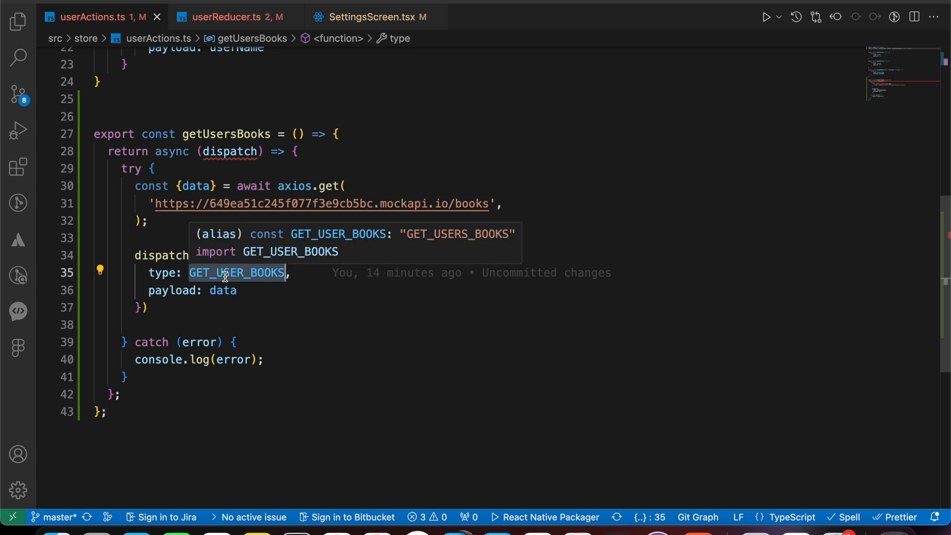
click(224, 17)
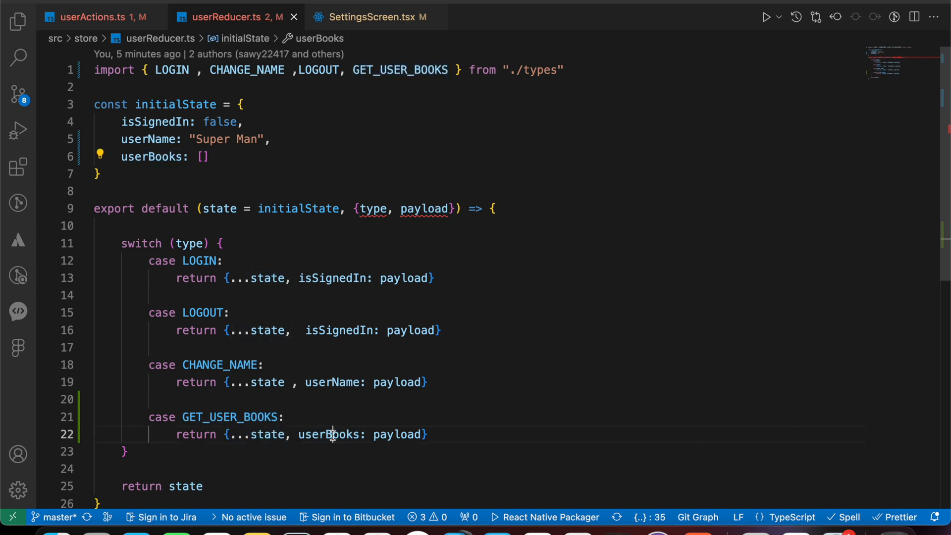
Highlight userBooks and its payload in the reducer, then point to the mock API URL in userActions.ts.
double_click(330, 434)
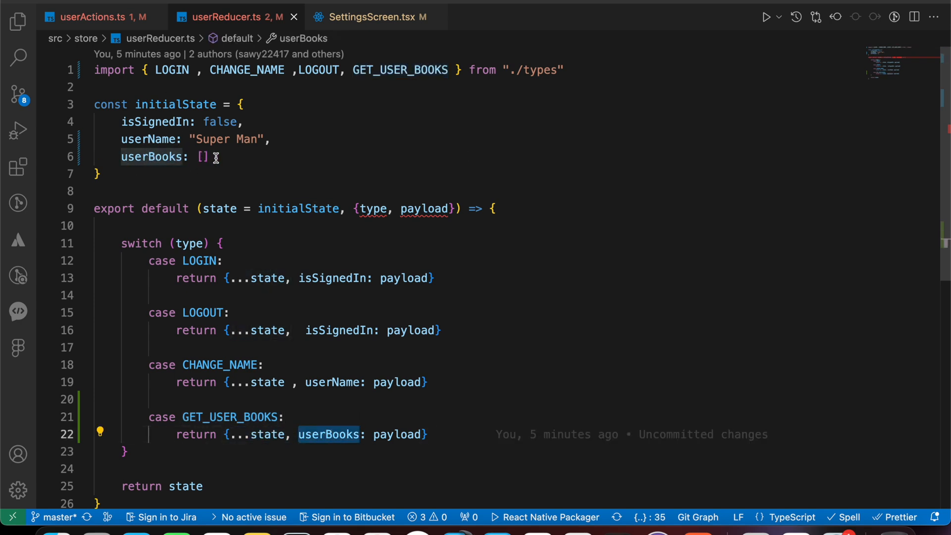
click(397, 434)
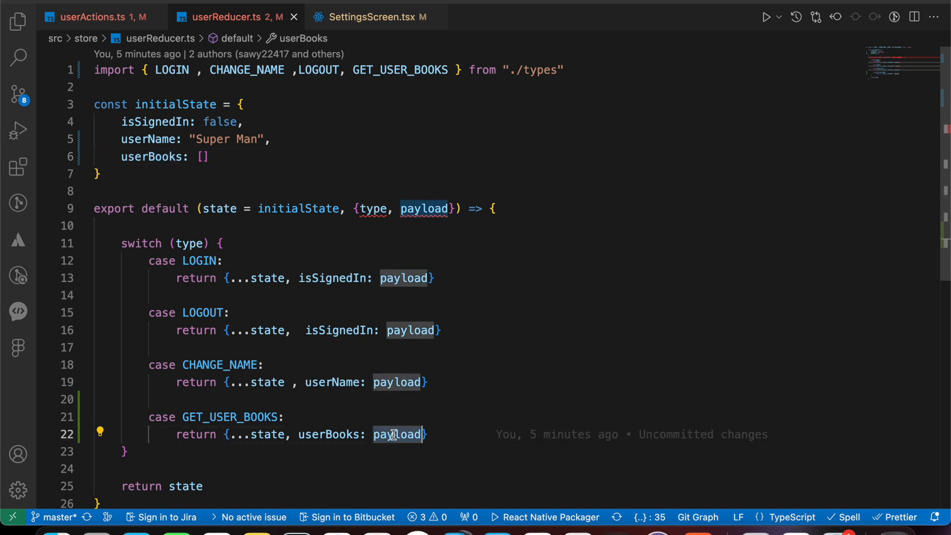
mouse_move(127, 17)
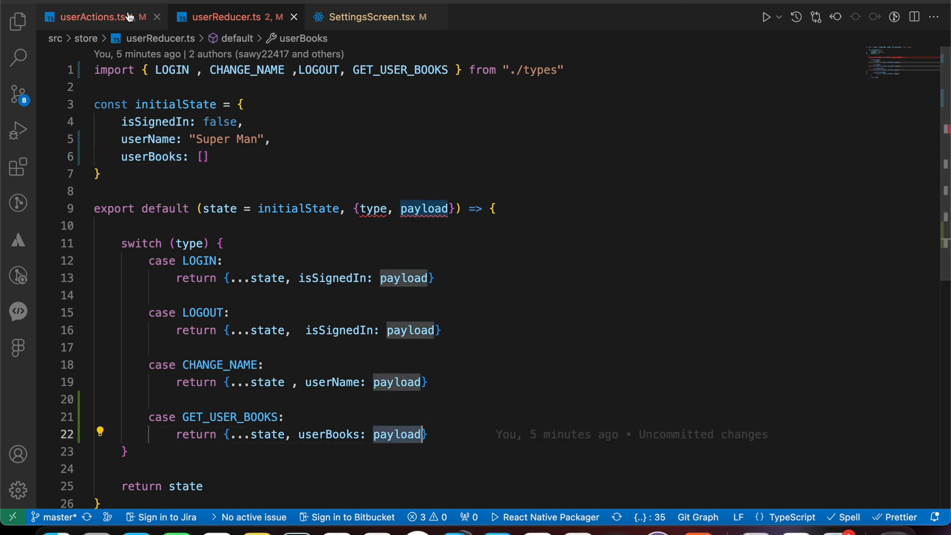
click(91, 16)
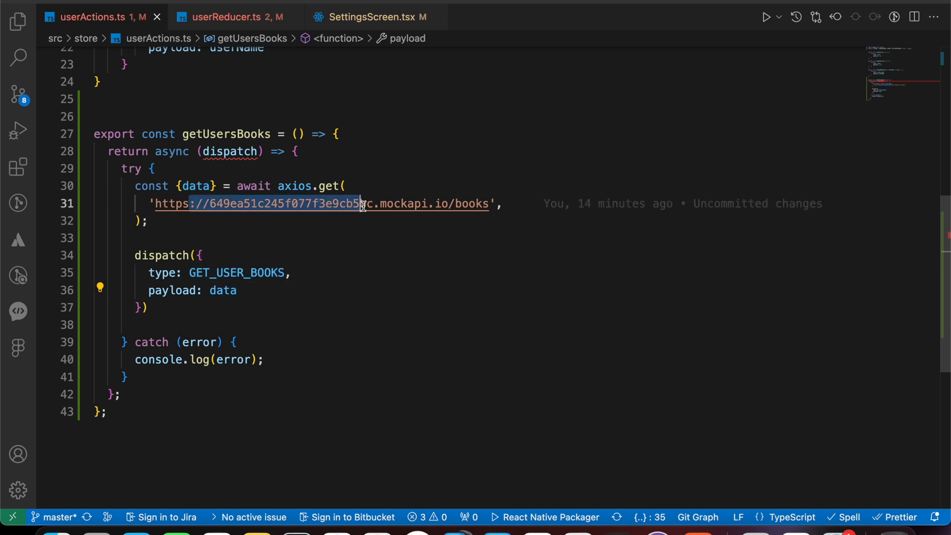
click(430, 203)
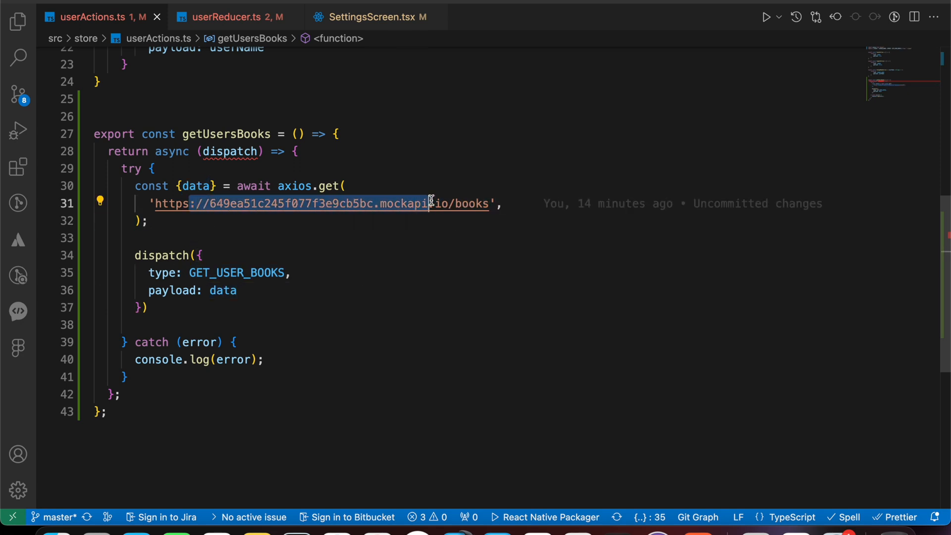